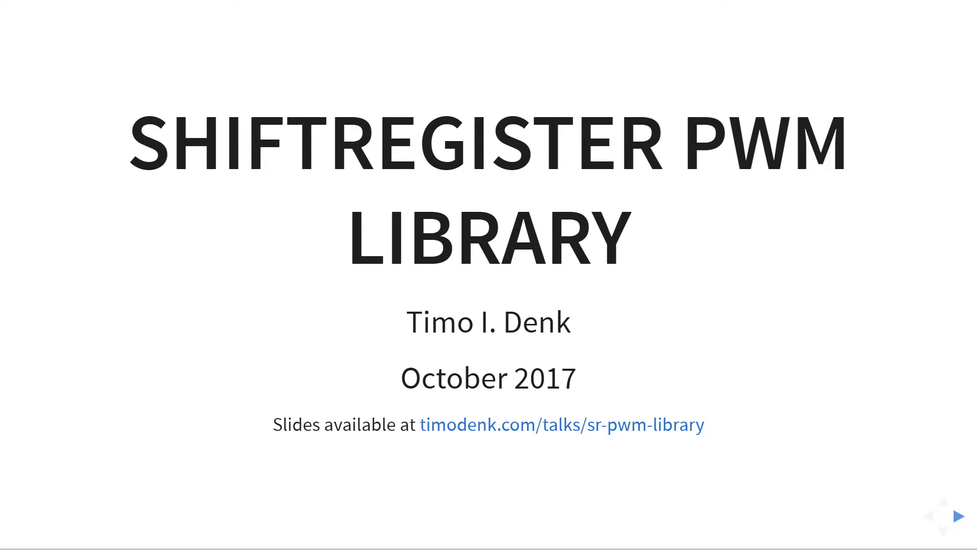
- Advance from the ShiftRegister PWM Library title slide to the Schedule slide
{"action": "left_click", "coordinate": [958, 516]}
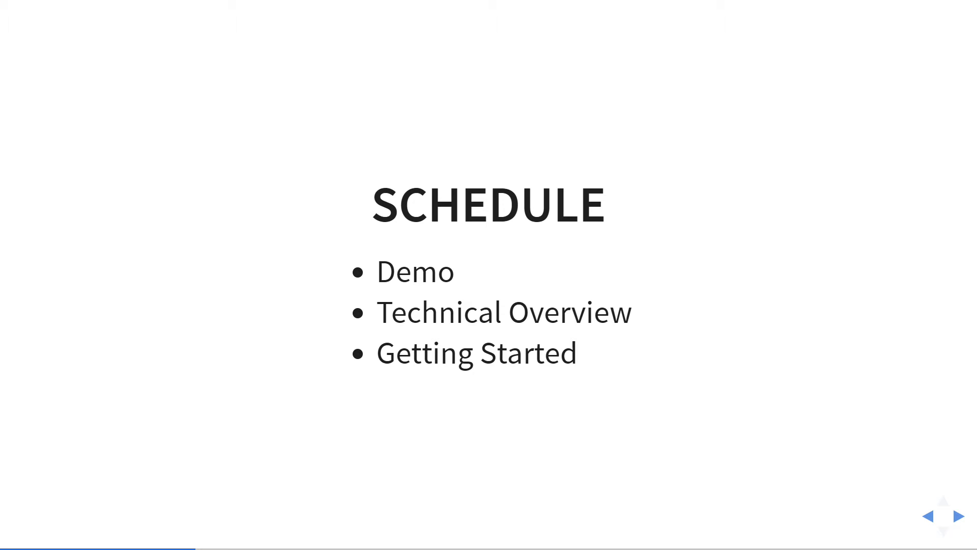
- Advance from the Schedule slide to the Demo slide
{"action": "left_click", "coordinate": [957, 516]}
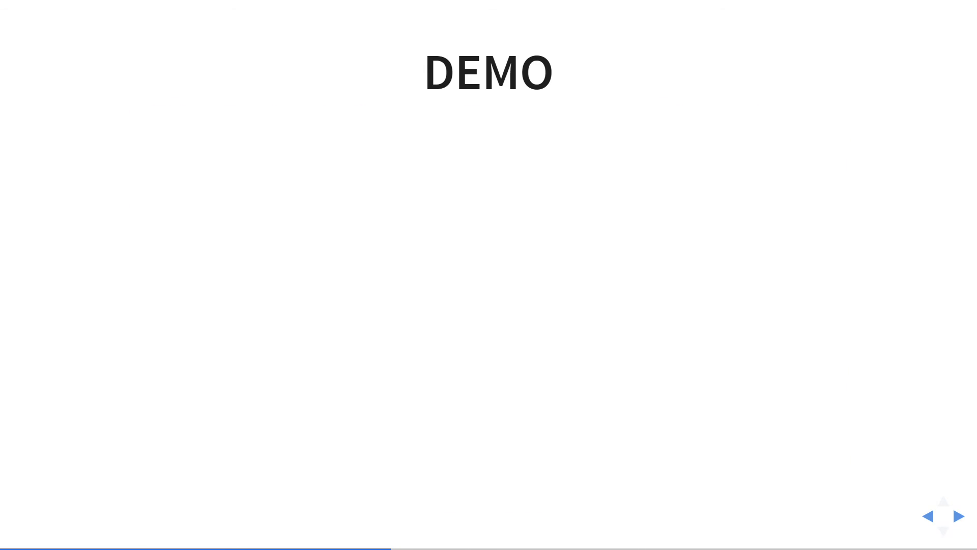
- Advance past the Technical Overview slide to the Getting Started (Links) slide
{"action": "left_click", "coordinate": [960, 515]}
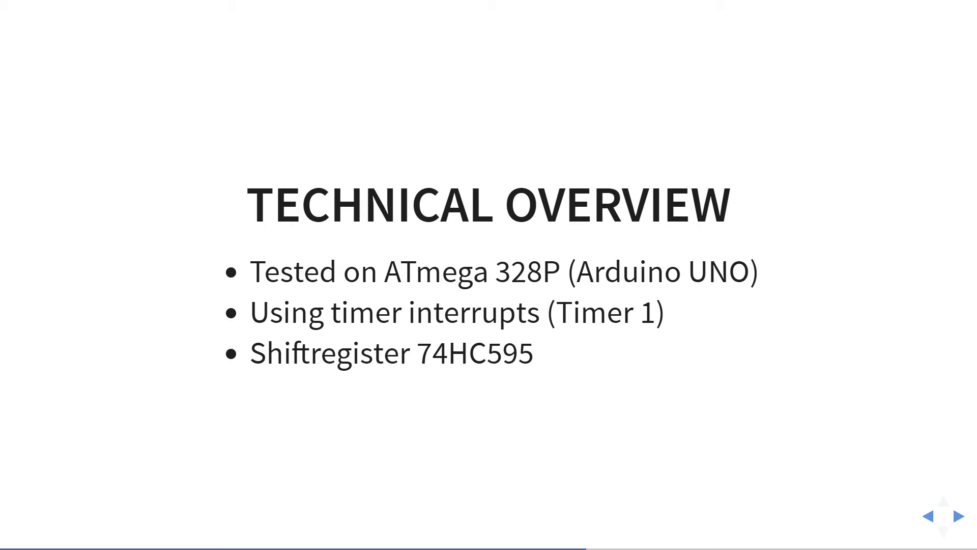
{"action": "left_click", "coordinate": [959, 516]}
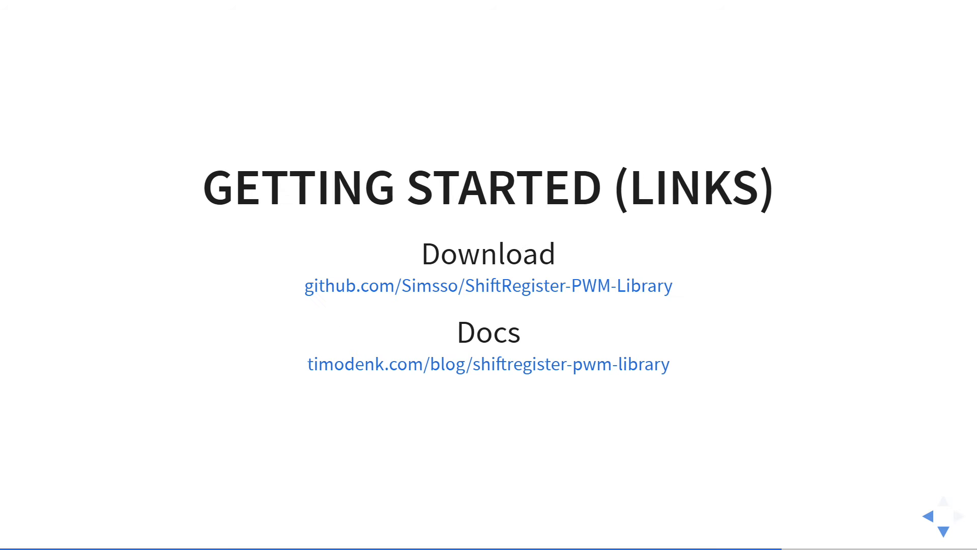